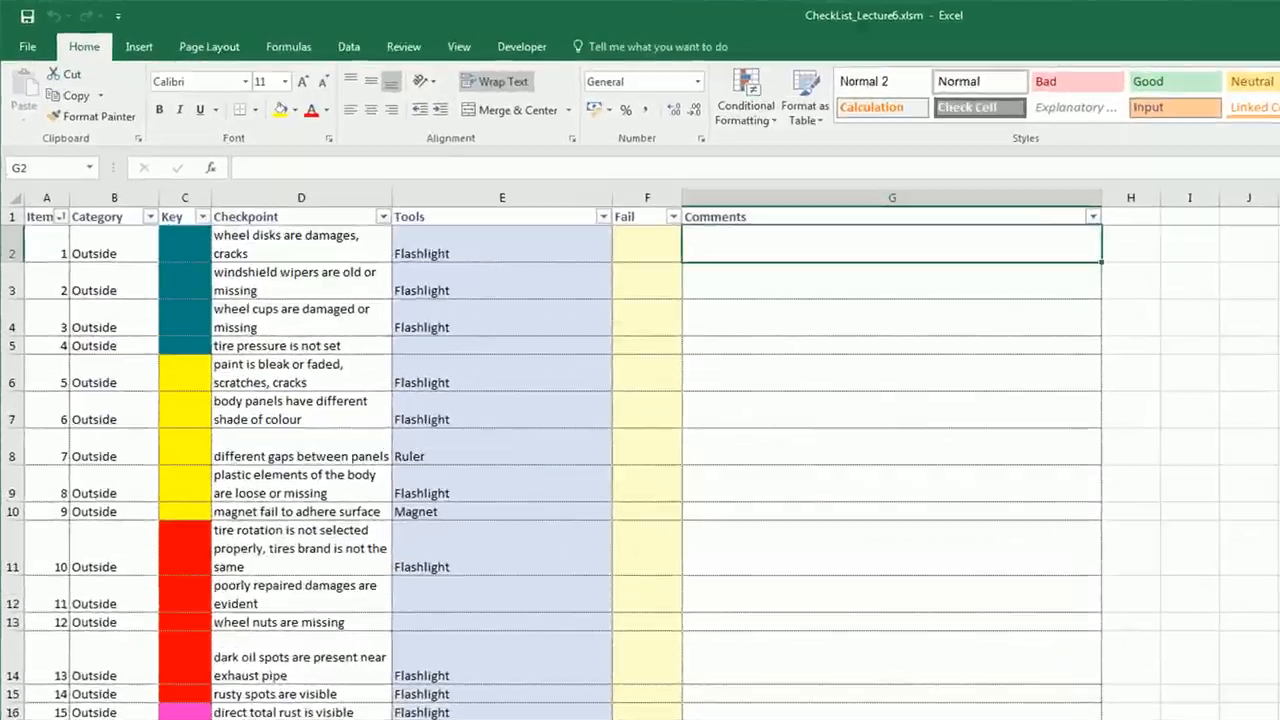
Set item 1's Fail value in F2 to Yes from its dropdown list
drag(46, 252, 892, 290)
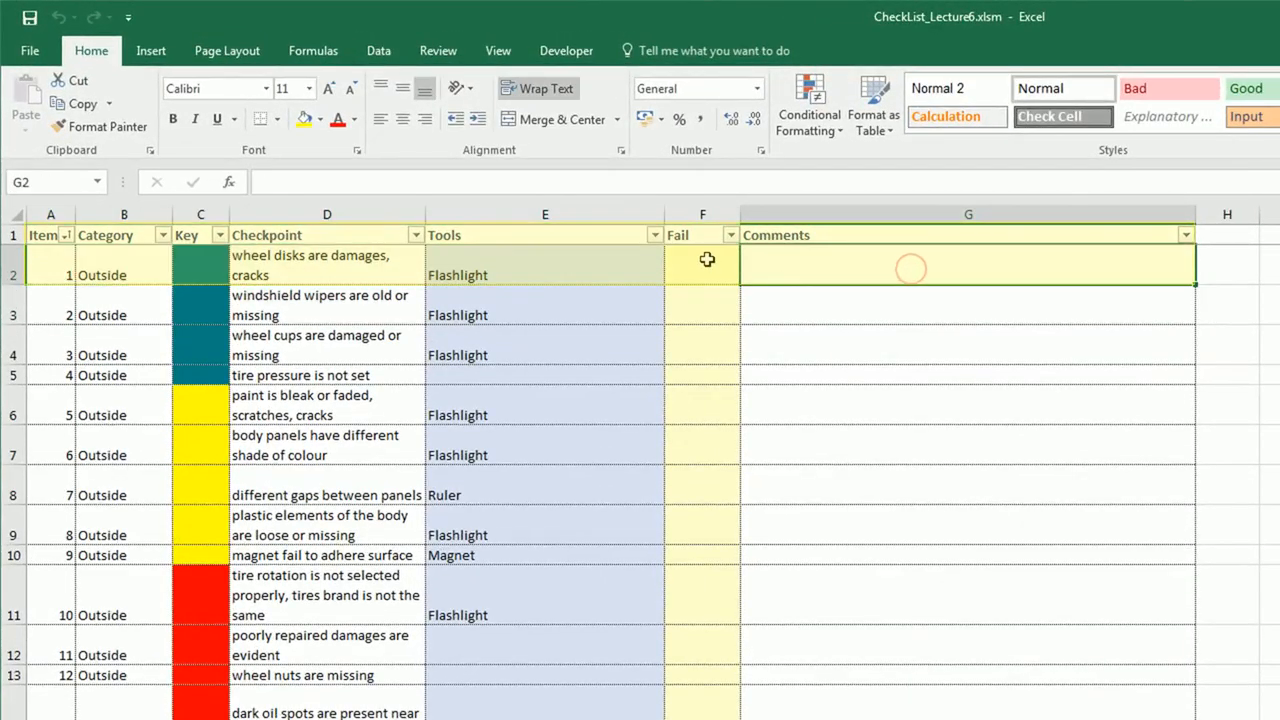
click(748, 276)
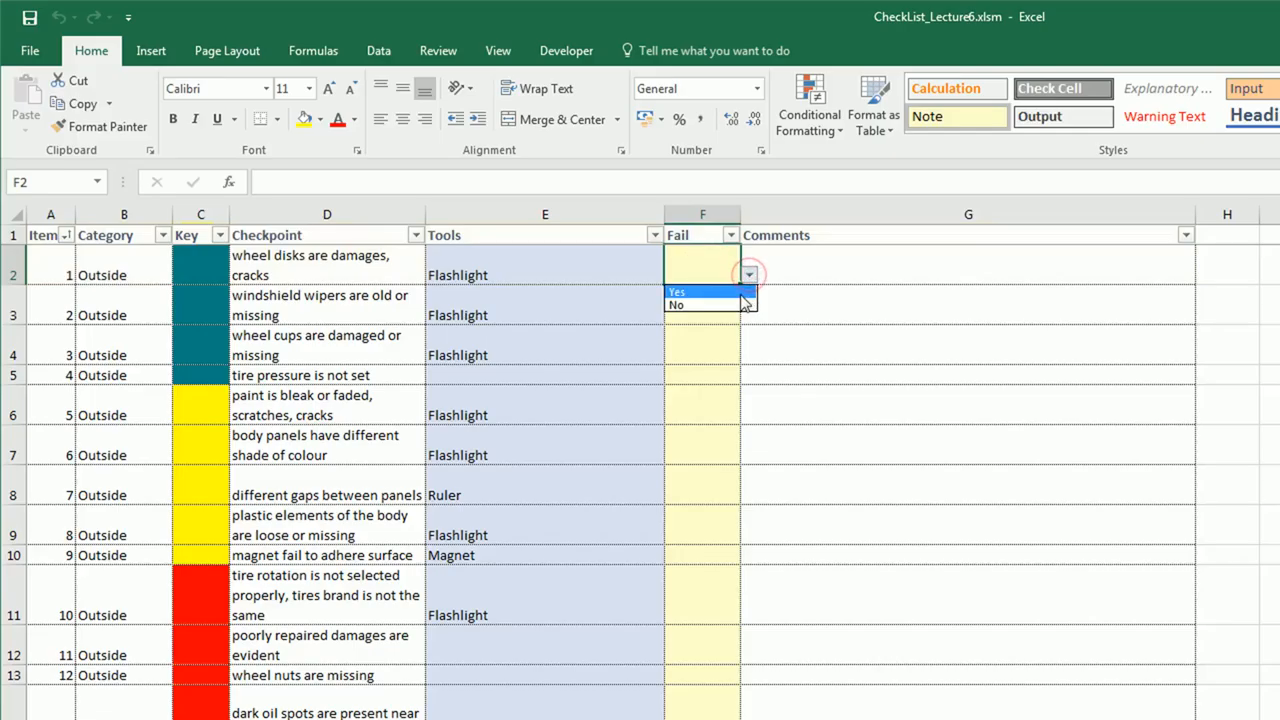
click(676, 292)
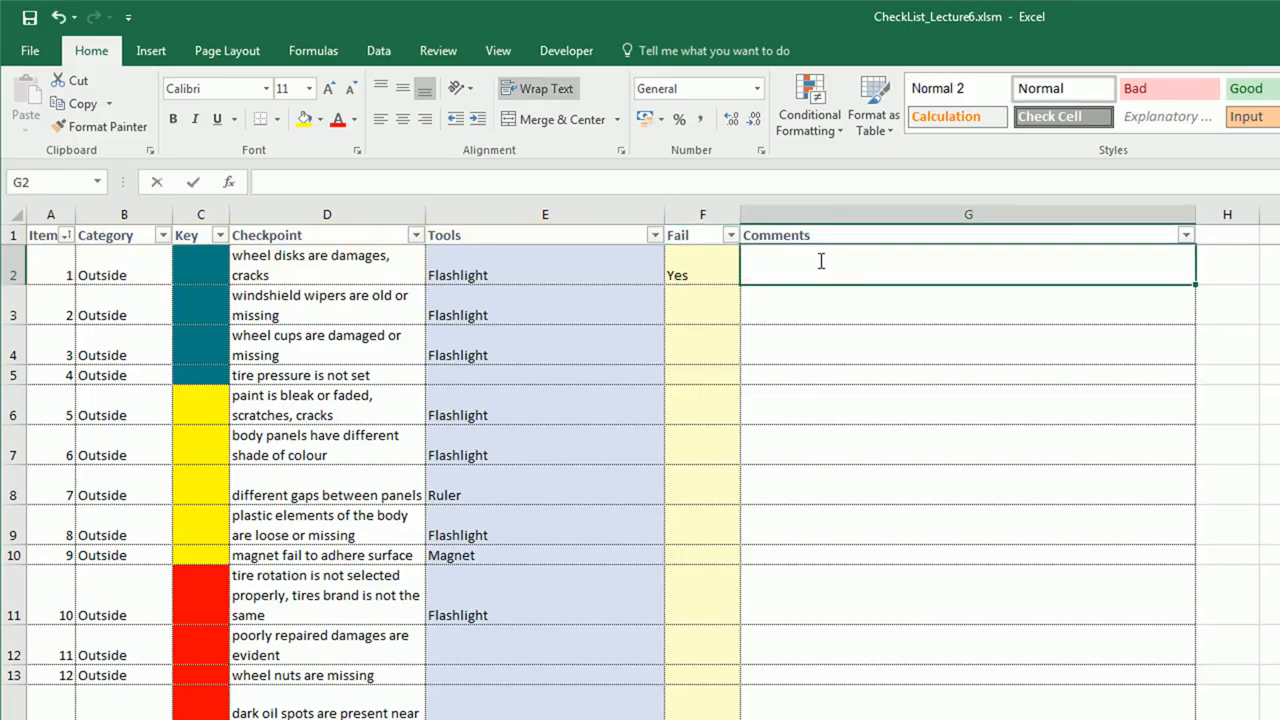
Enter the comment 'Minor damage is present' in G2 for item 1
text(Minot)
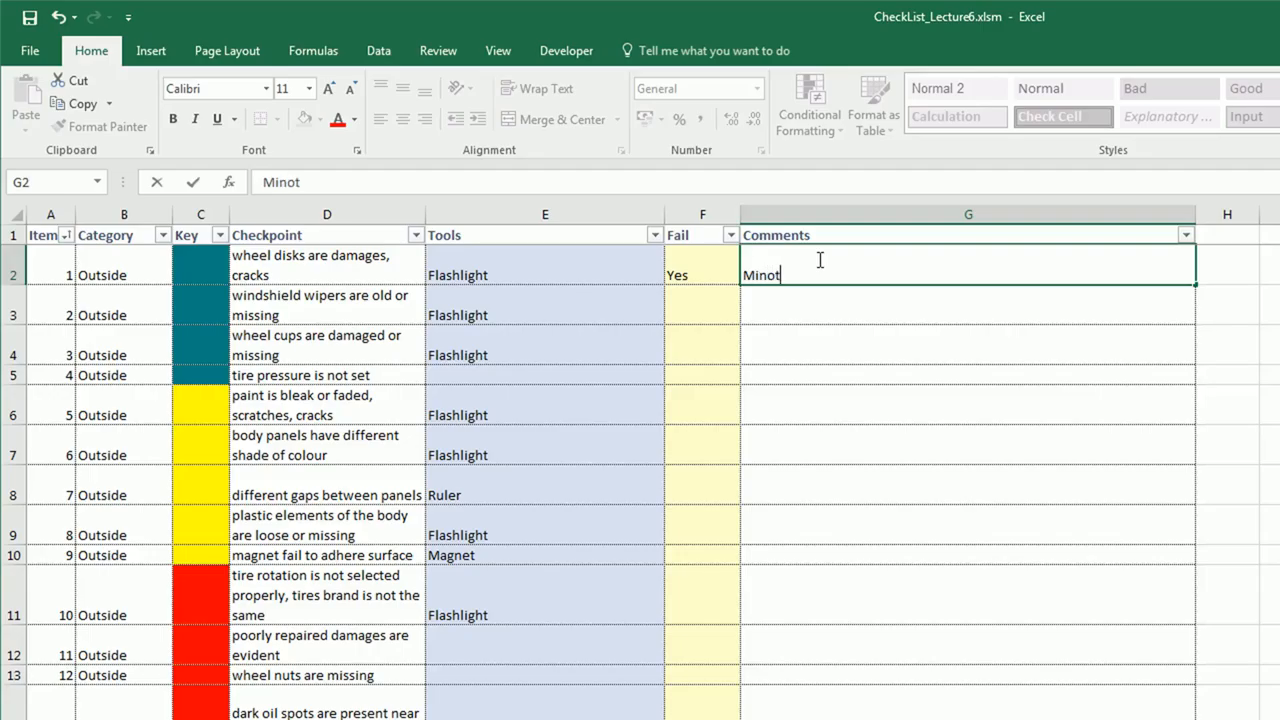
text(Minor damage is pre)
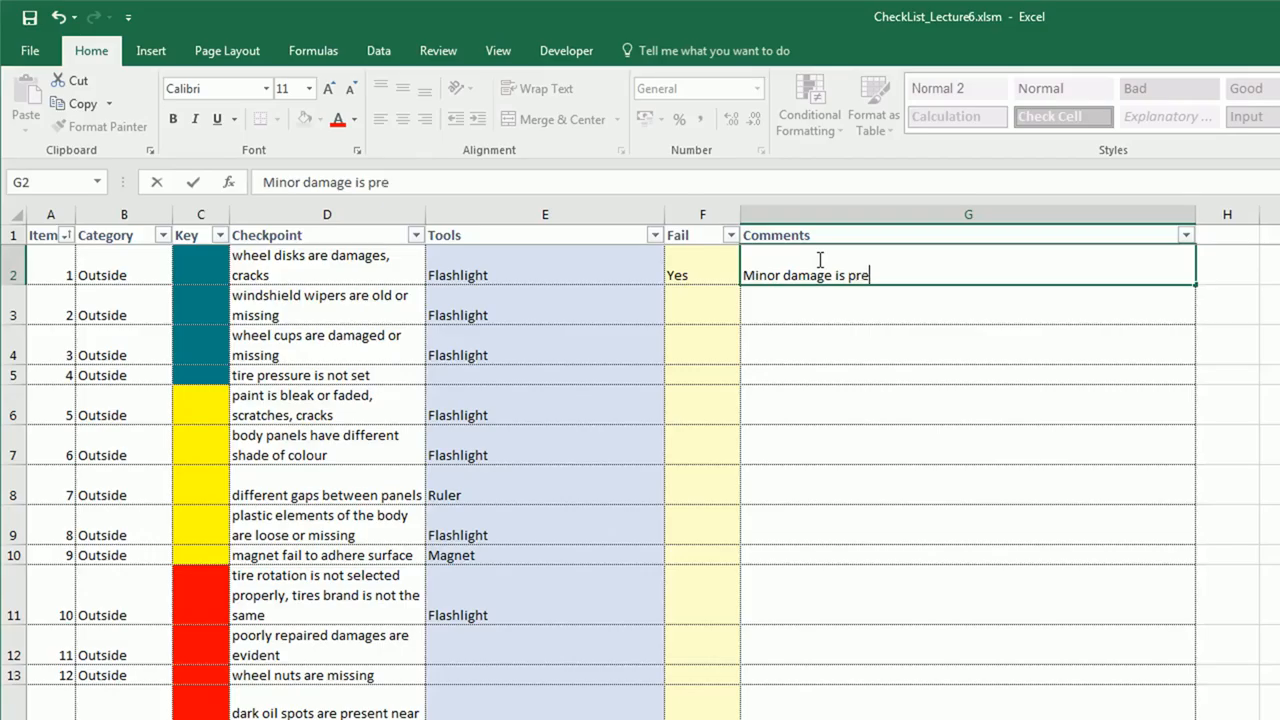
text(sent)
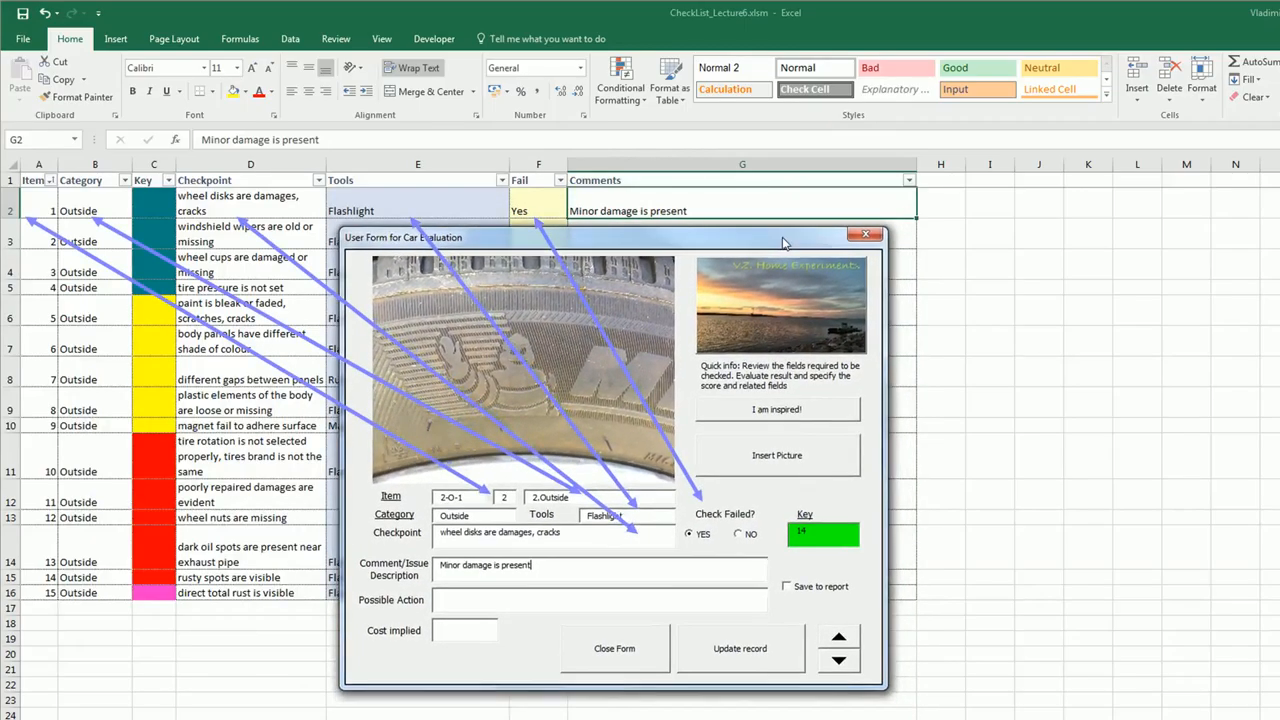
mouse_move(770, 630)
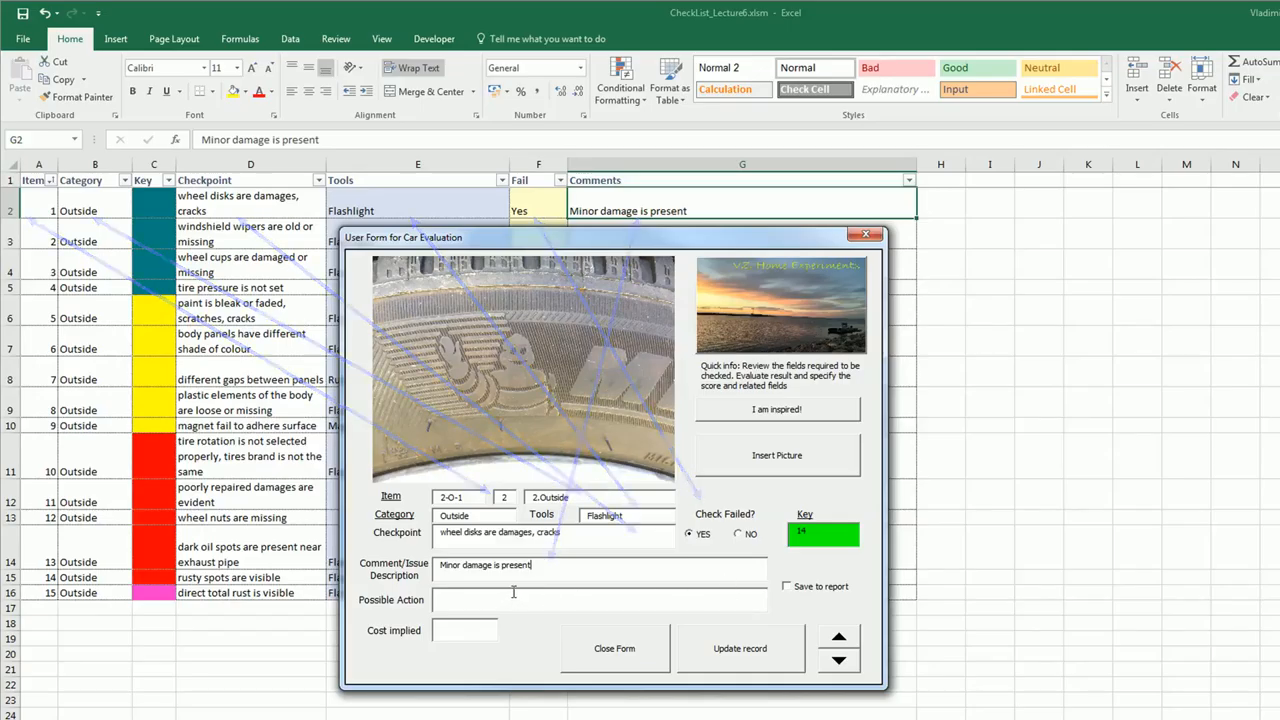
Start Insert Picture on the Car Evaluation form to browse the myCar pictures
click(776, 456)
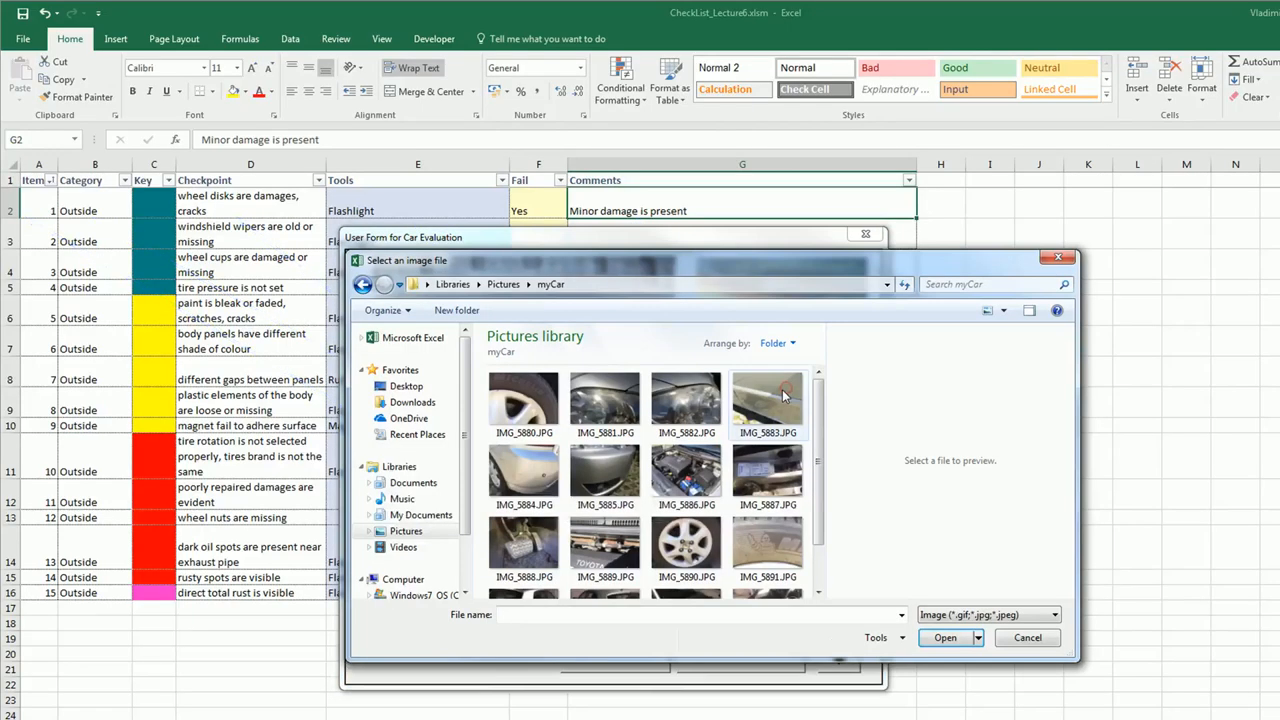
Choose IMG_5880.JPG and submit it as the wheel photo for item 1
click(524, 400)
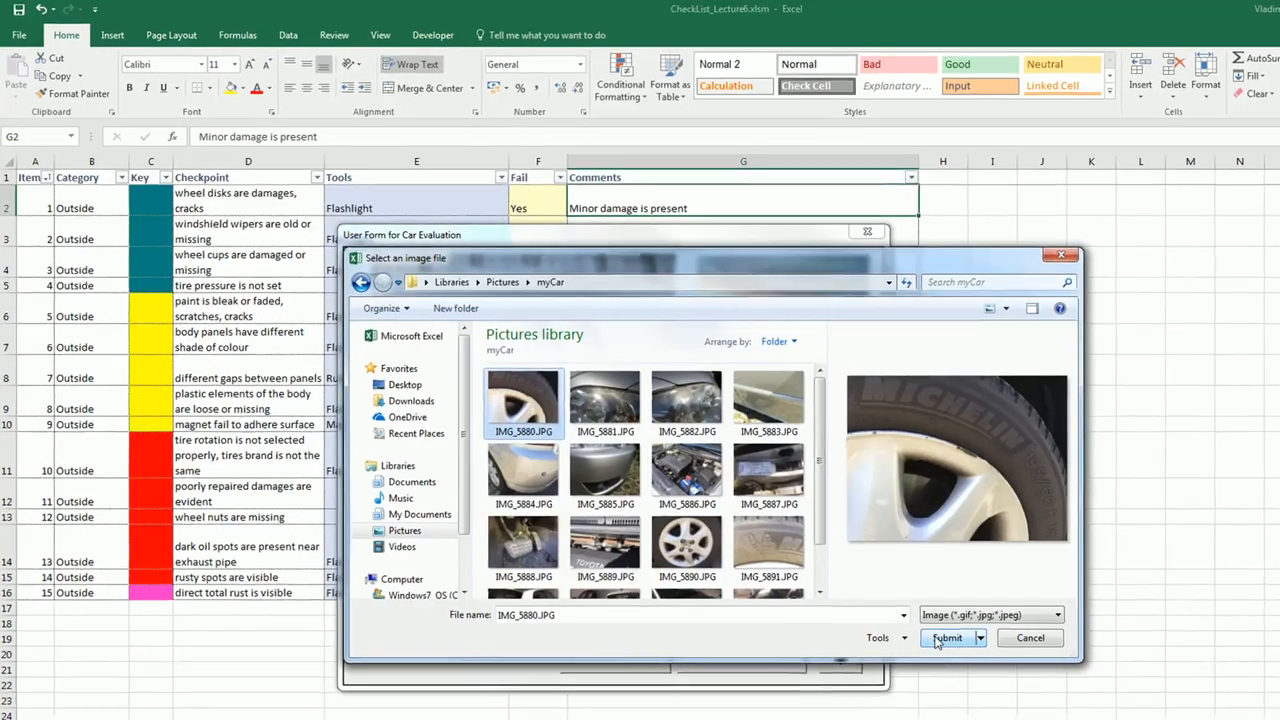
click(946, 636)
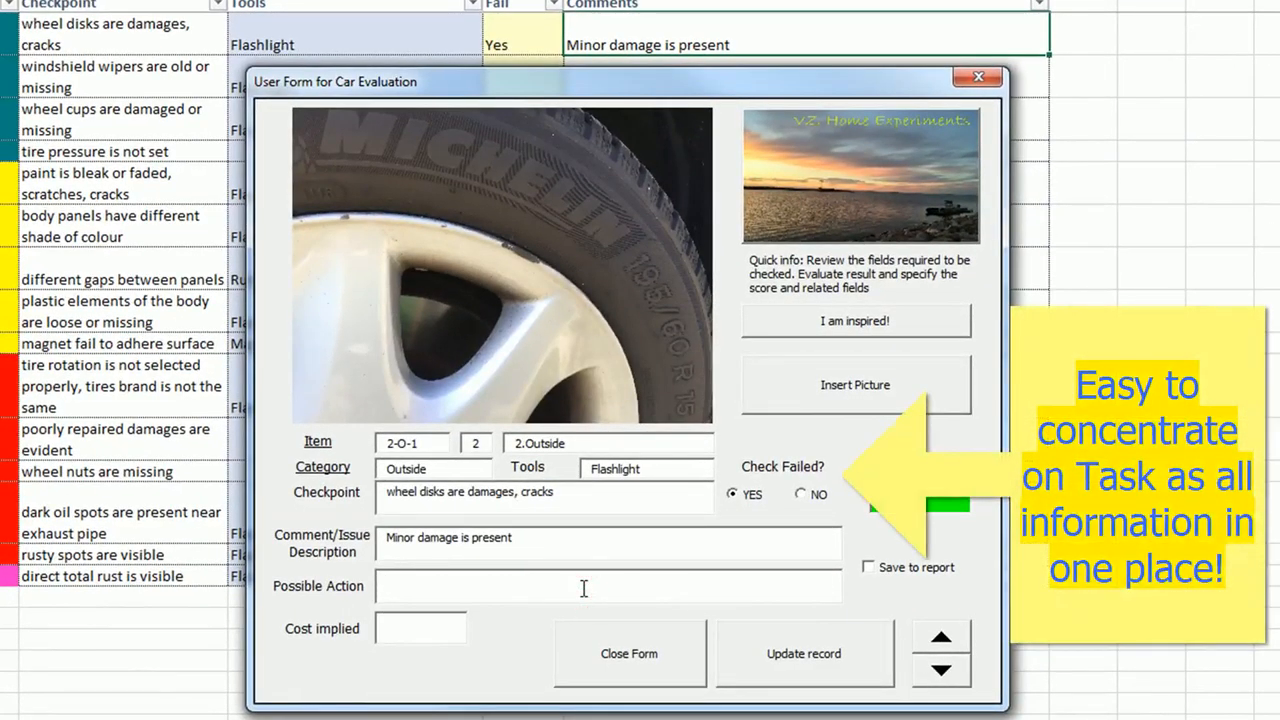
Enter 'Need repair' as Possible Action, 300 as cost, and tick Save to report
text(Need repair)
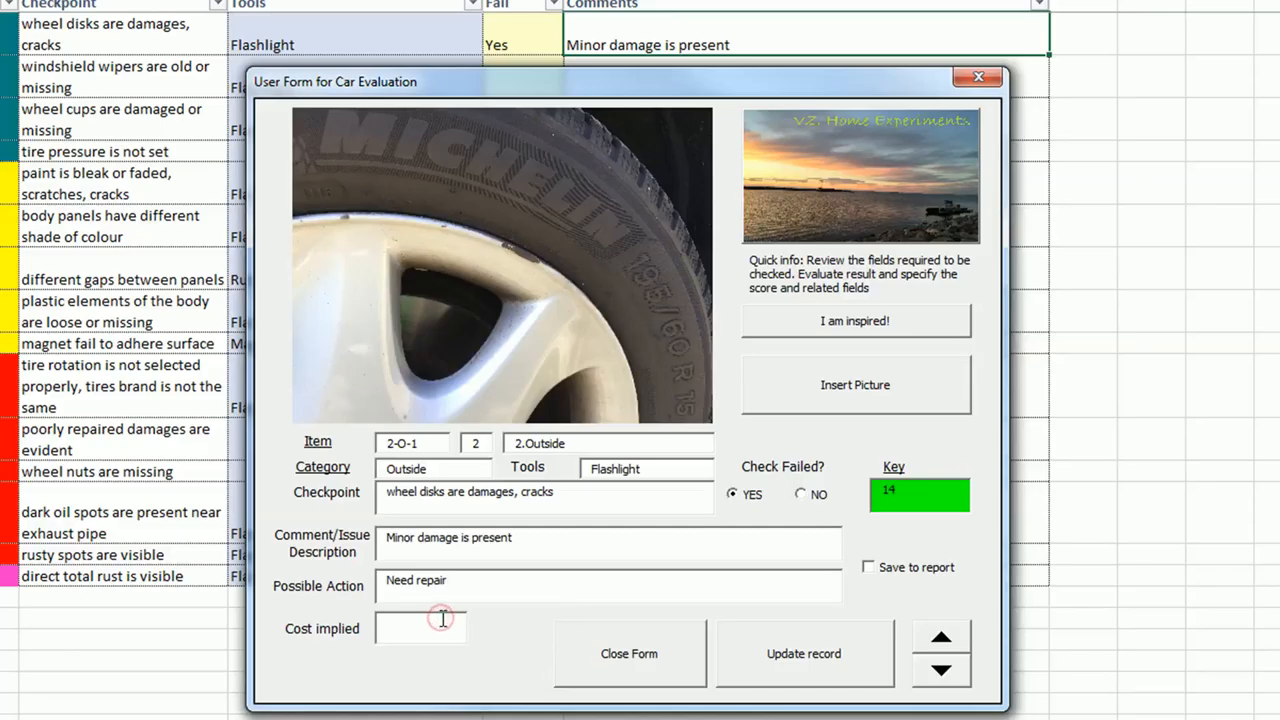
text(300)
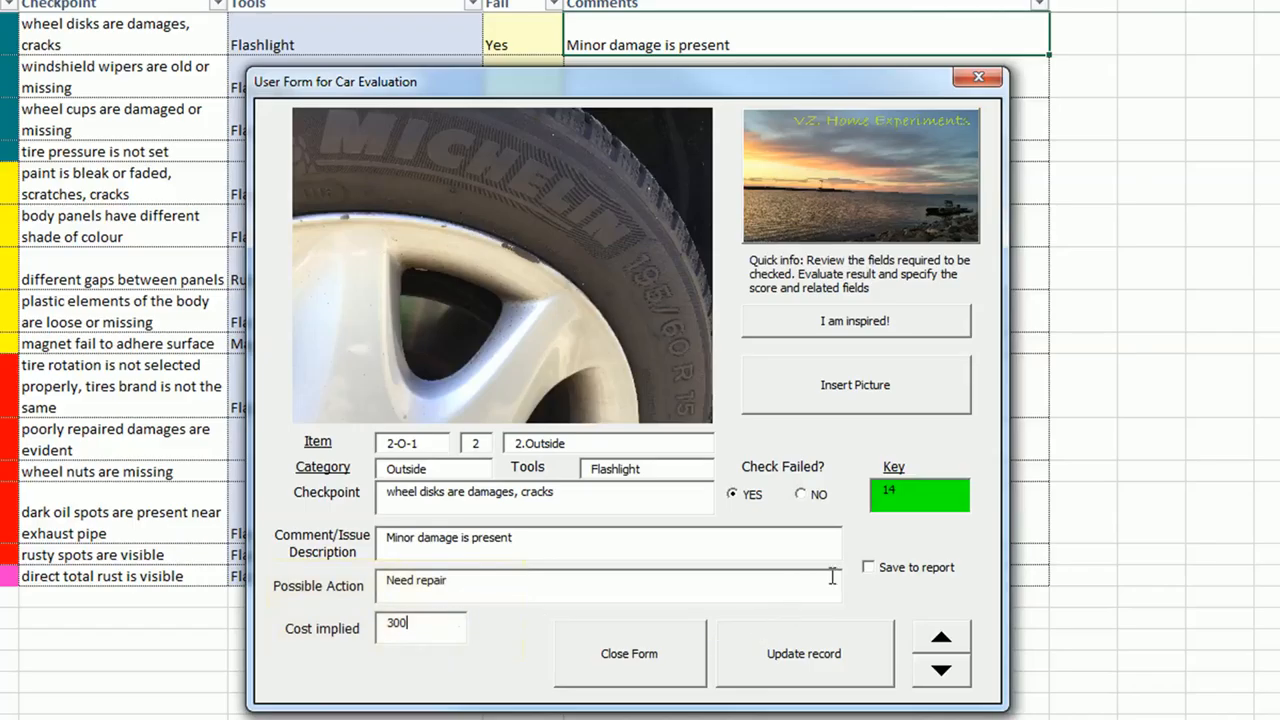
click(868, 568)
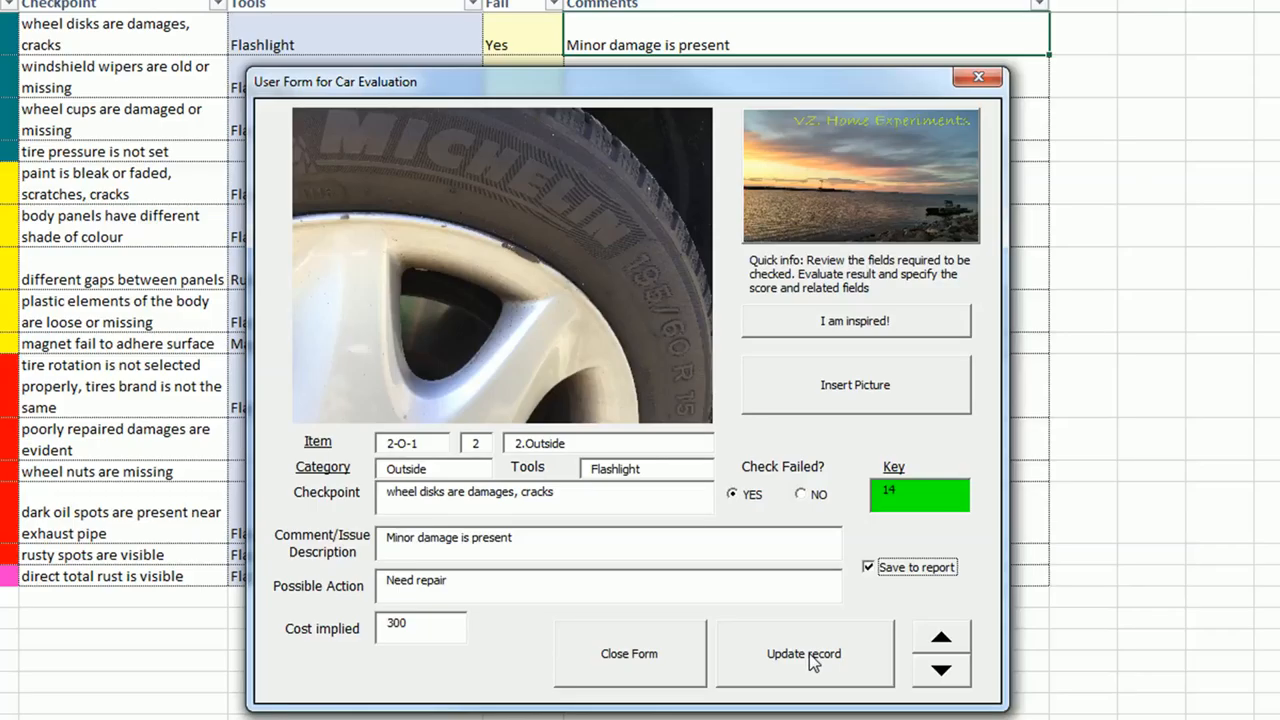
Update the record so the Report sheet gains the wheel row with photo, action and 300 cost
click(804, 652)
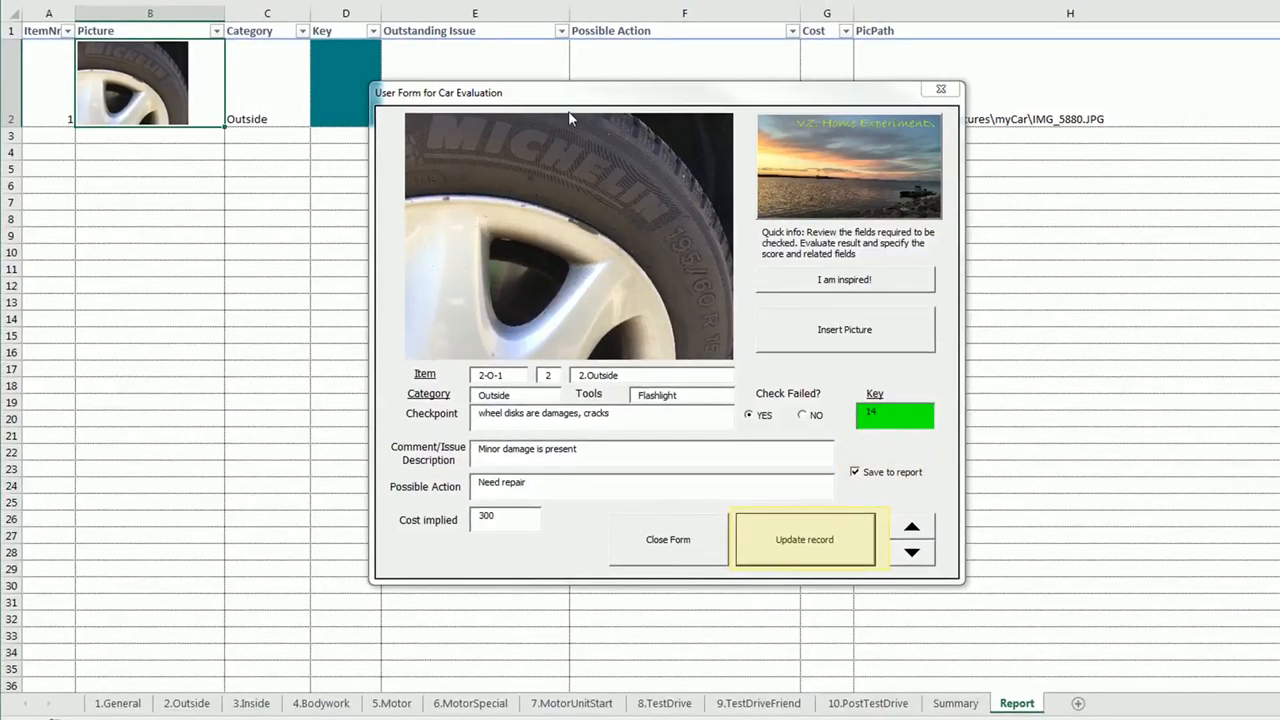
click(804, 540)
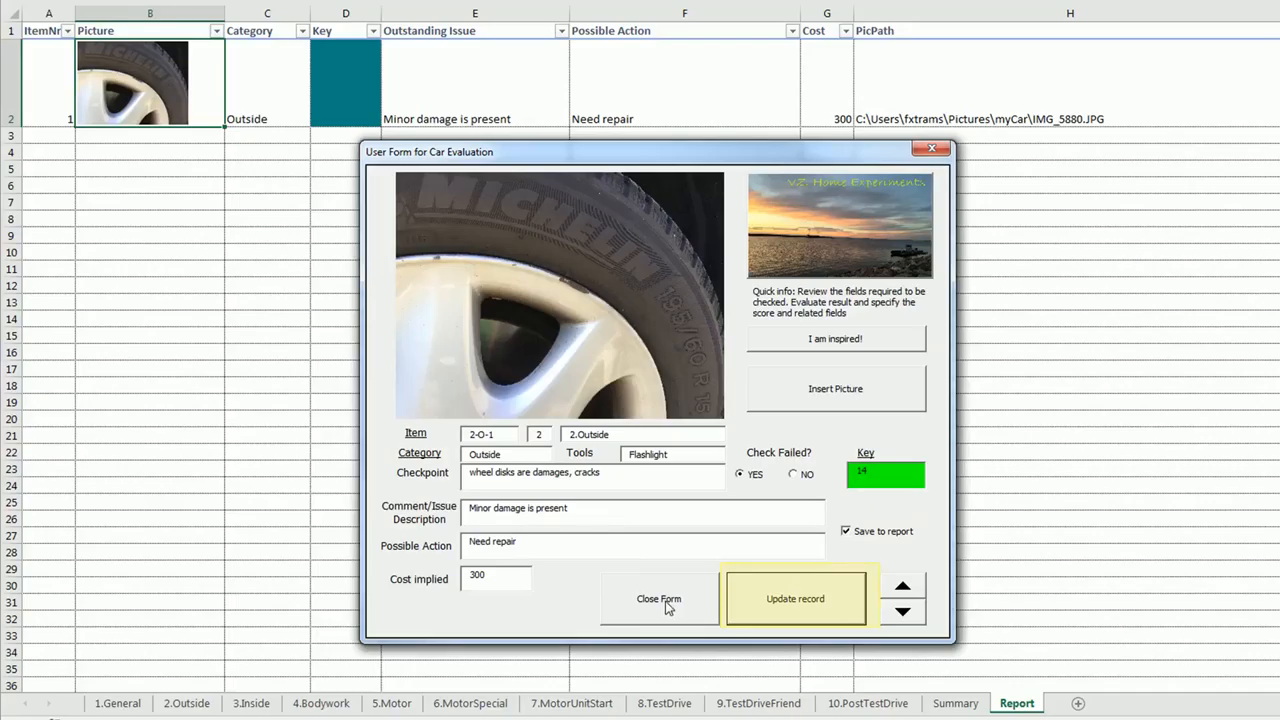
mouse_move(660, 598)
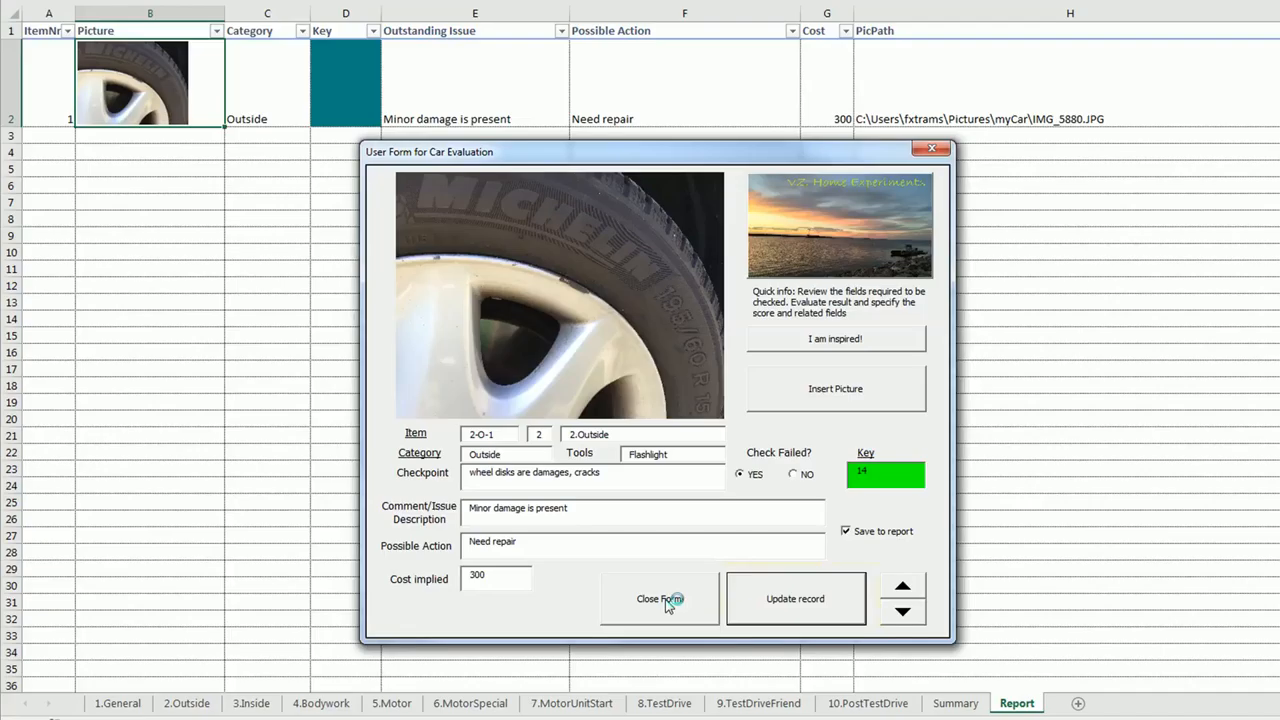
Close the car evaluation form and return to the 2.Outside sheet
click(660, 598)
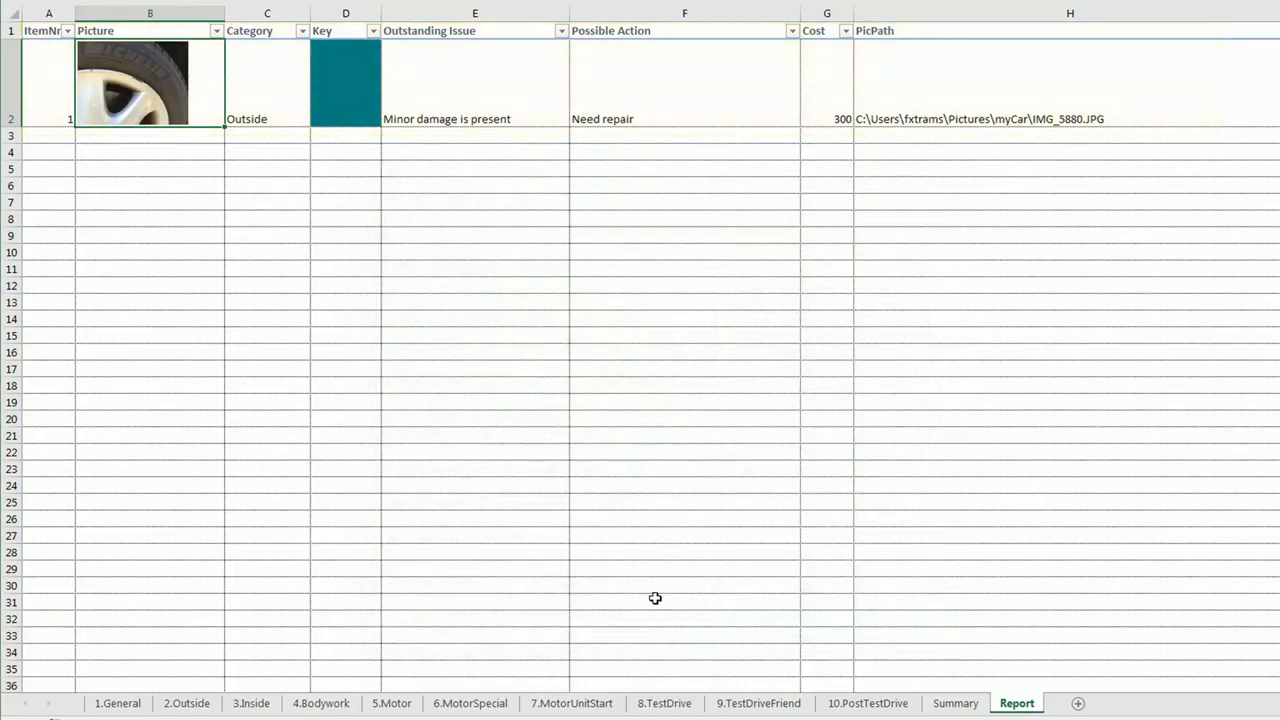
click(186, 704)
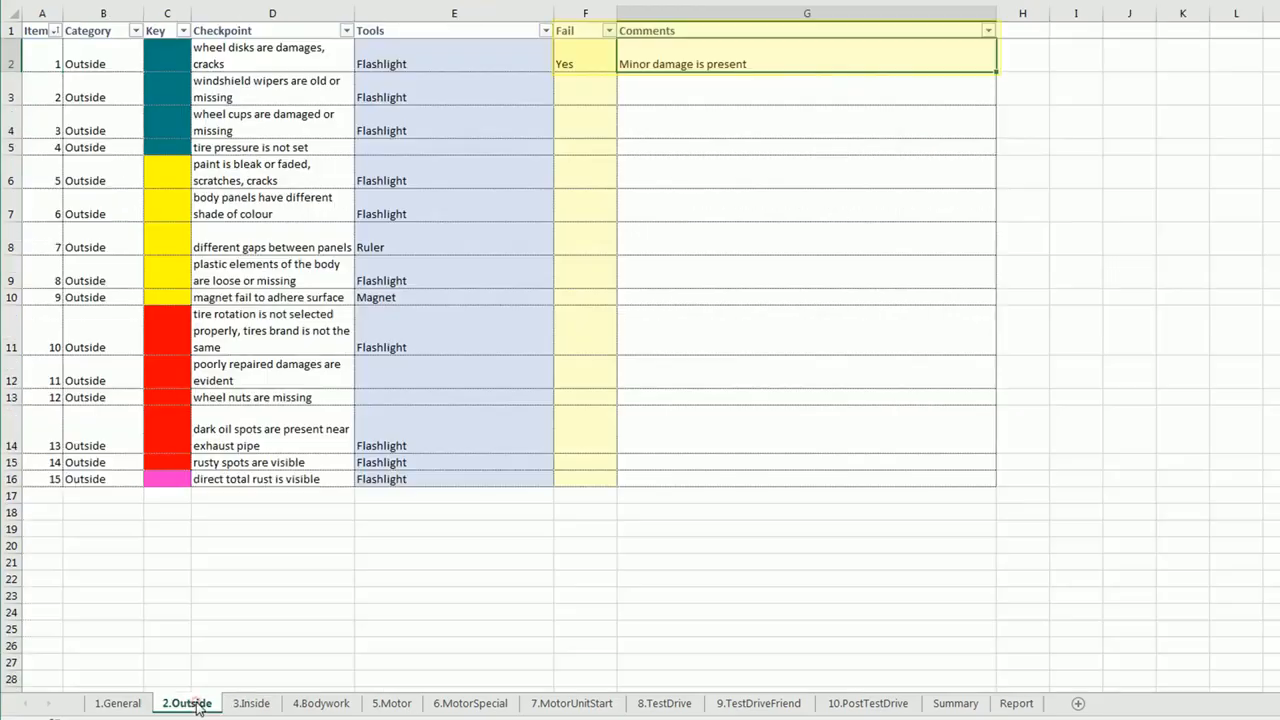